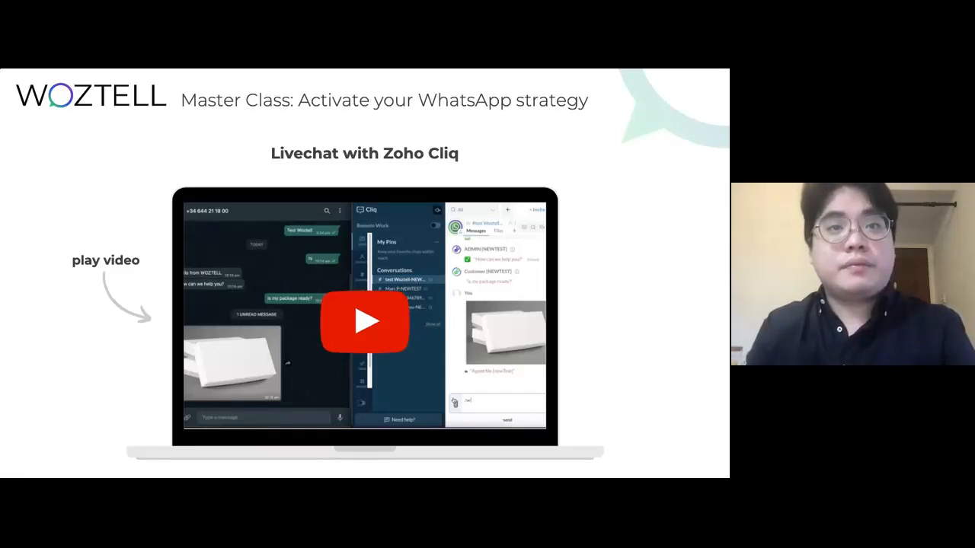
Start the embedded Livechat with Zoho Cliq demo video on the slide.
left_click(364, 320)
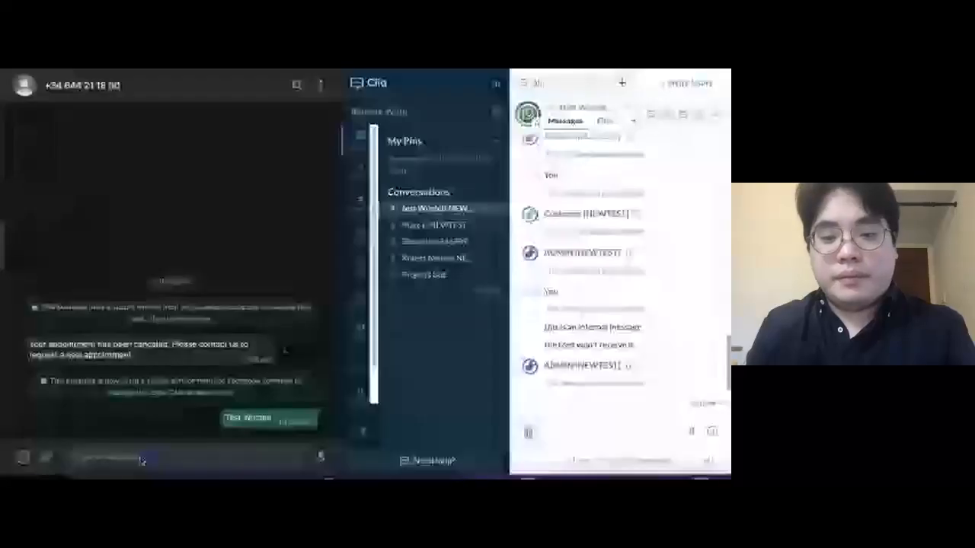
Send "hi" from the WhatsApp chat so it appears in the test Woztell channel.
type("hl")
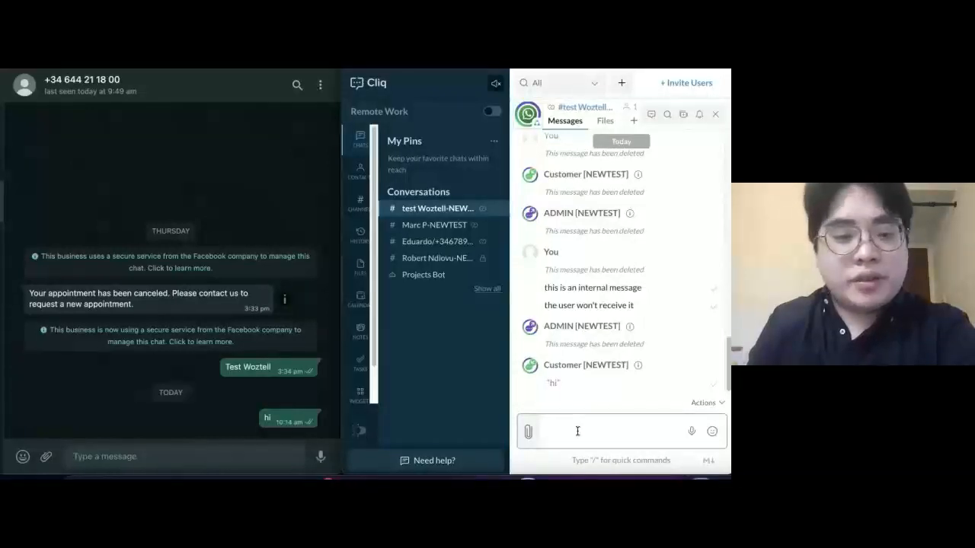
Send "Hello from WOZTELL" to the WhatsApp customer via the /w command.
type("/w Help")
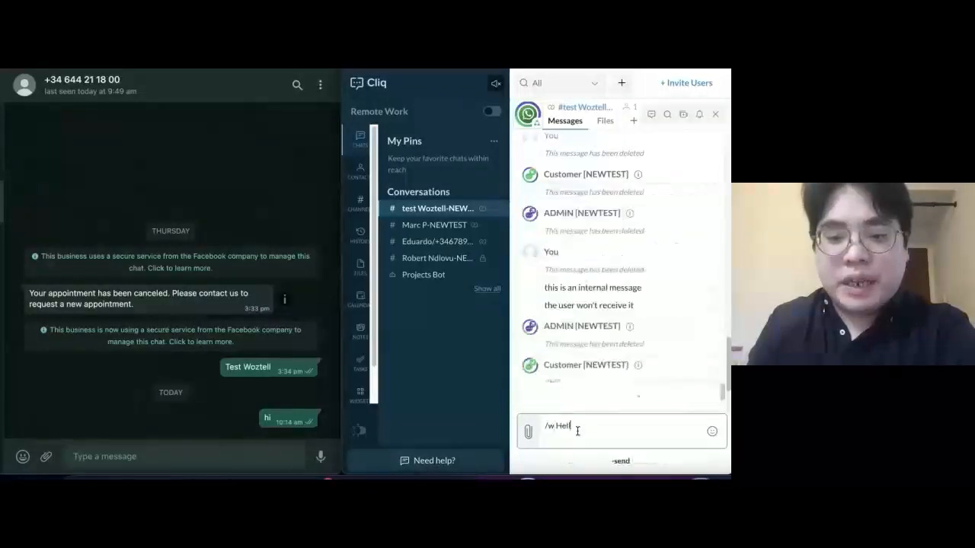
type("ello from WOZTELL")
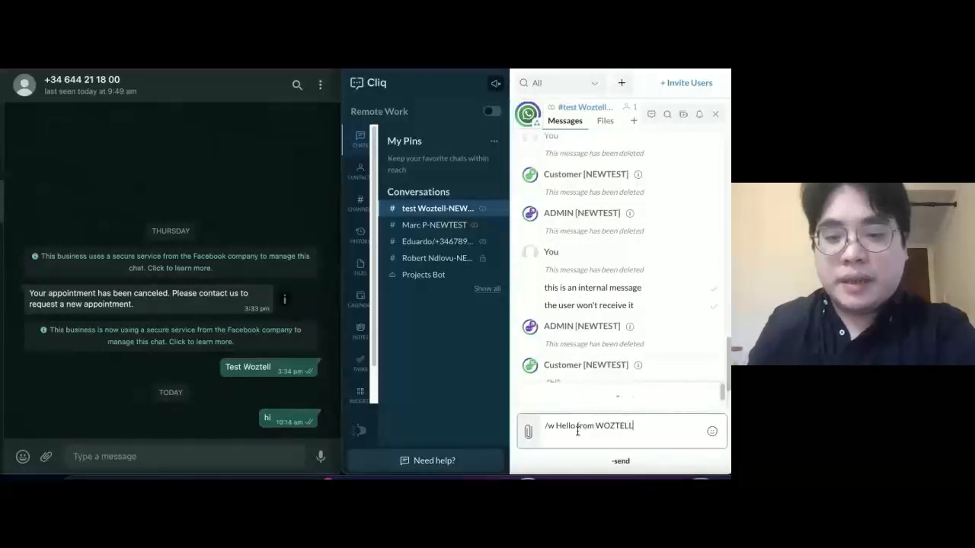
key("Return")
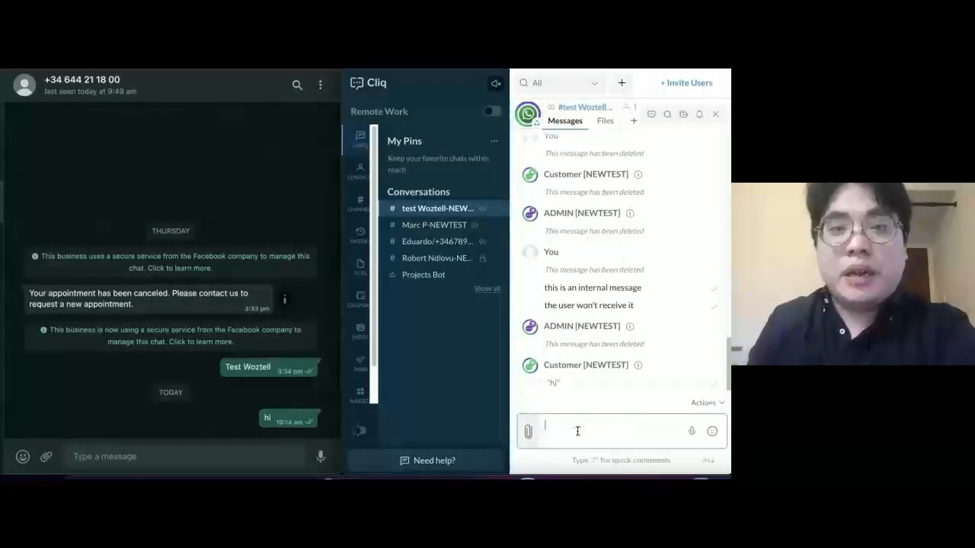
Send a second /w reply, "How can we help you?", to the customer.
type("/w")
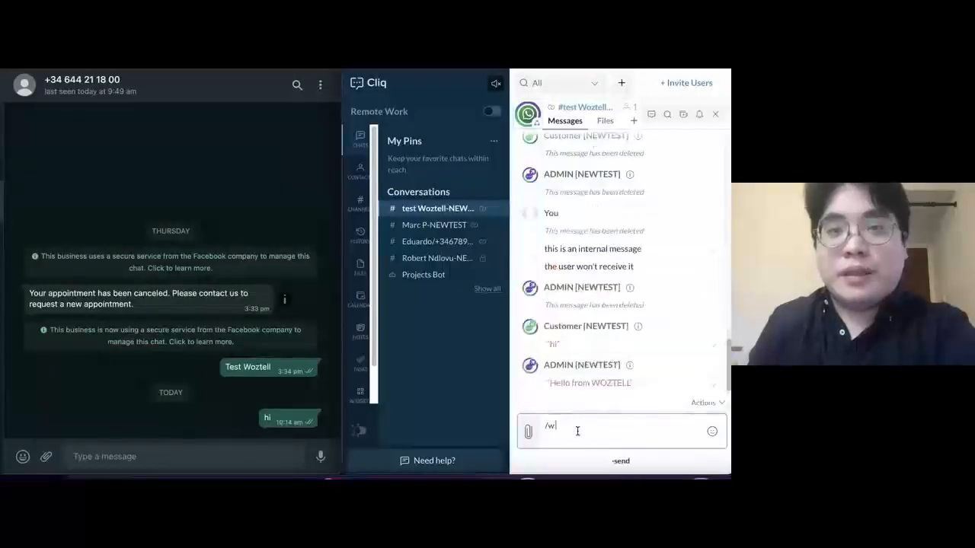
type("How can we help")
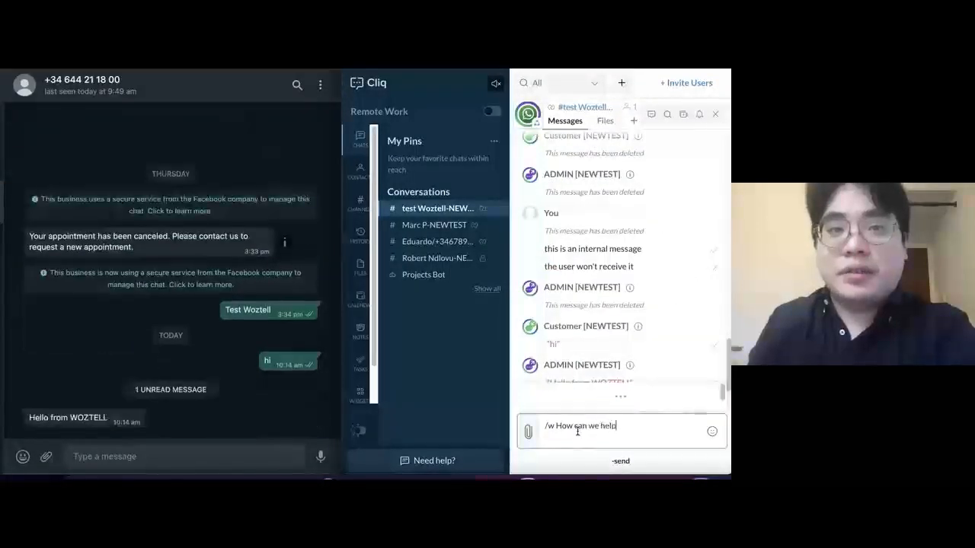
type("you?")
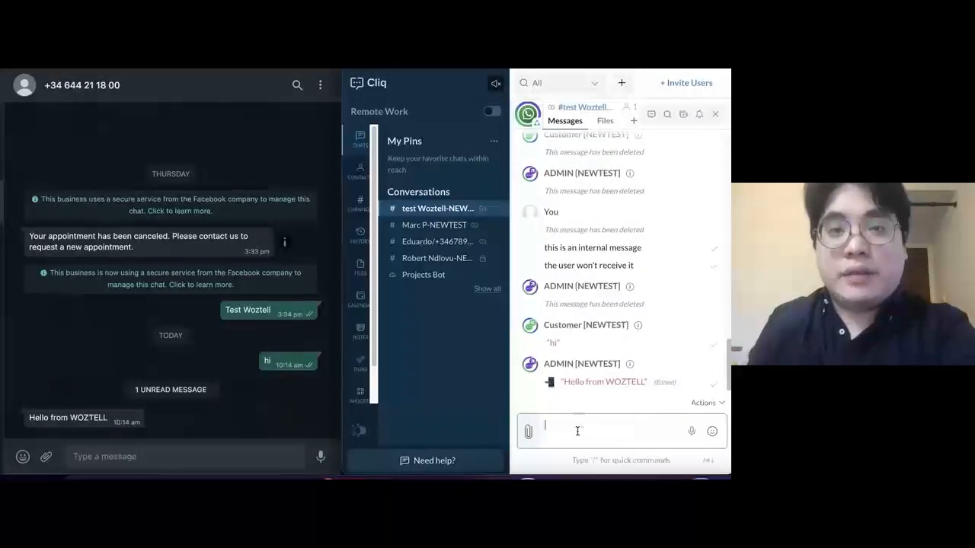
scroll("down", 3)
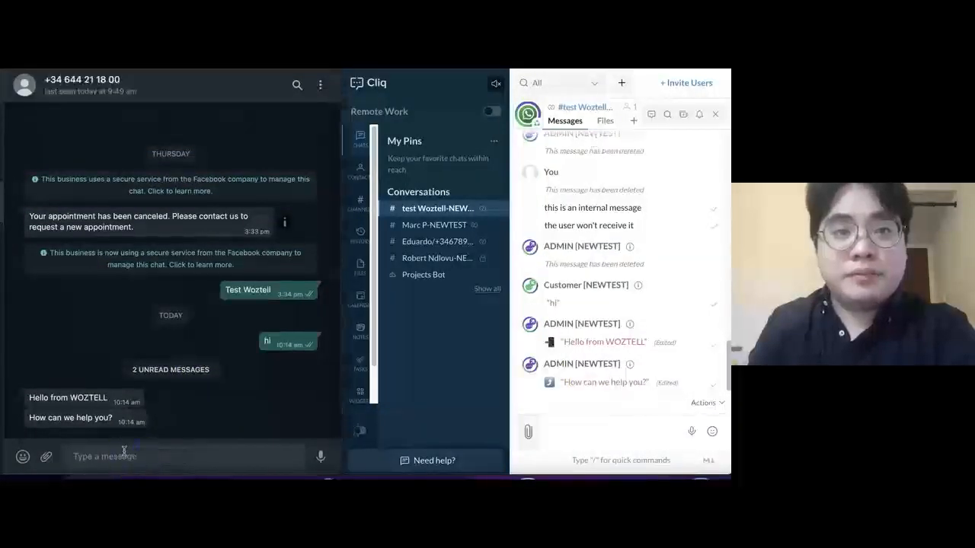
After the customer asks "is my package ready", reply with the package photo and "It is right here".
type("is m")
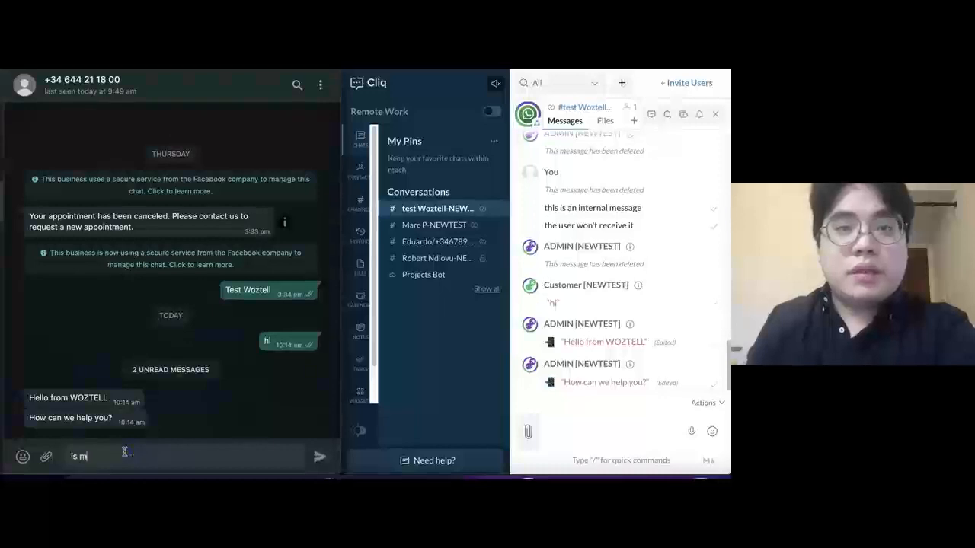
type("y package ready")
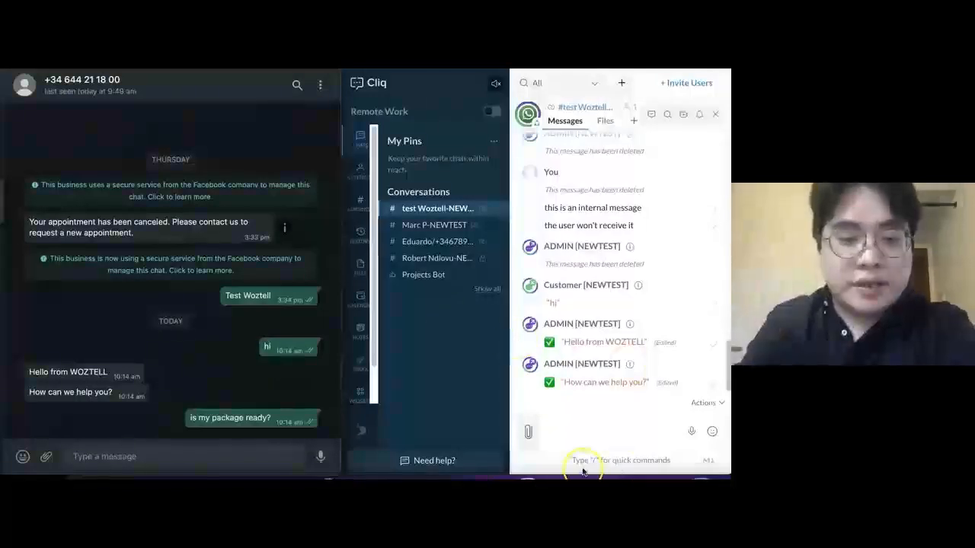
type("/")
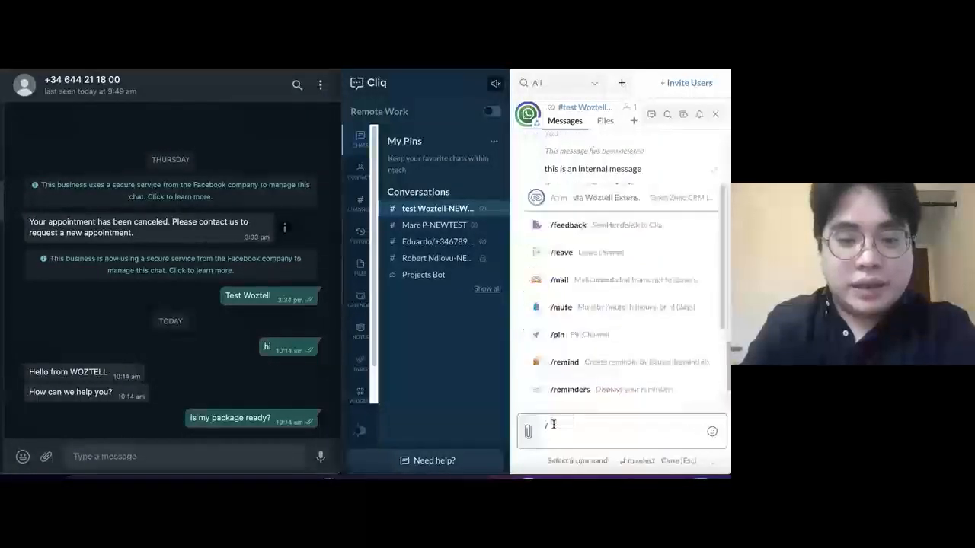
type("w is right here")
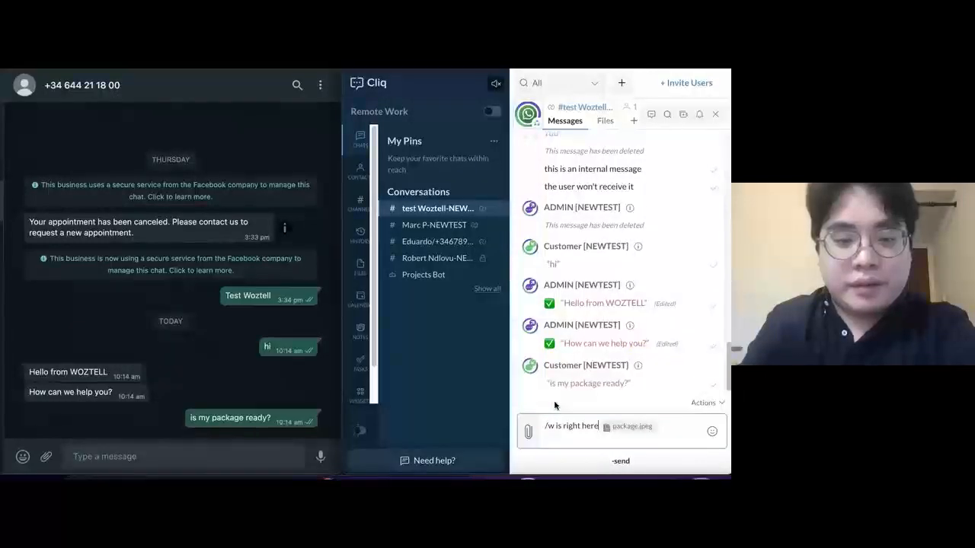
left_click(620, 460)
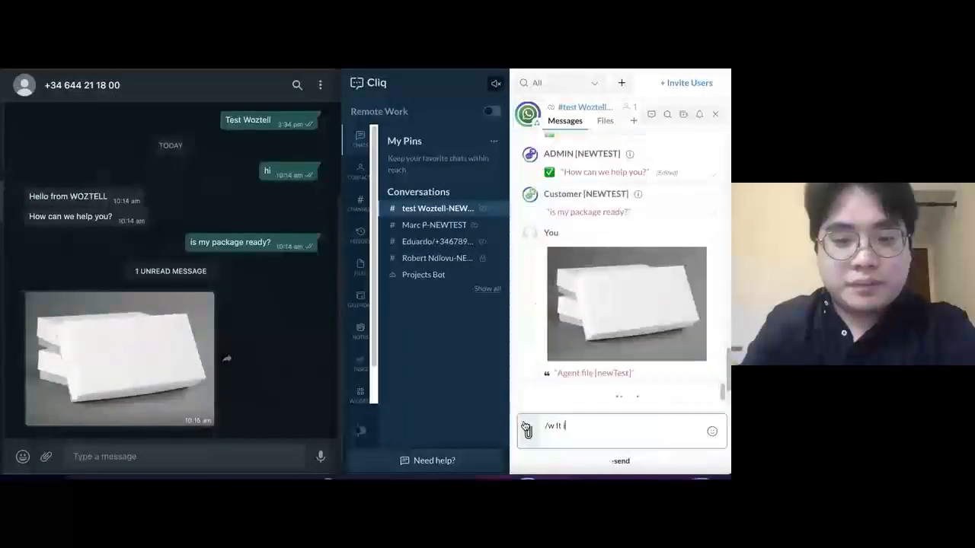
type("is right here")
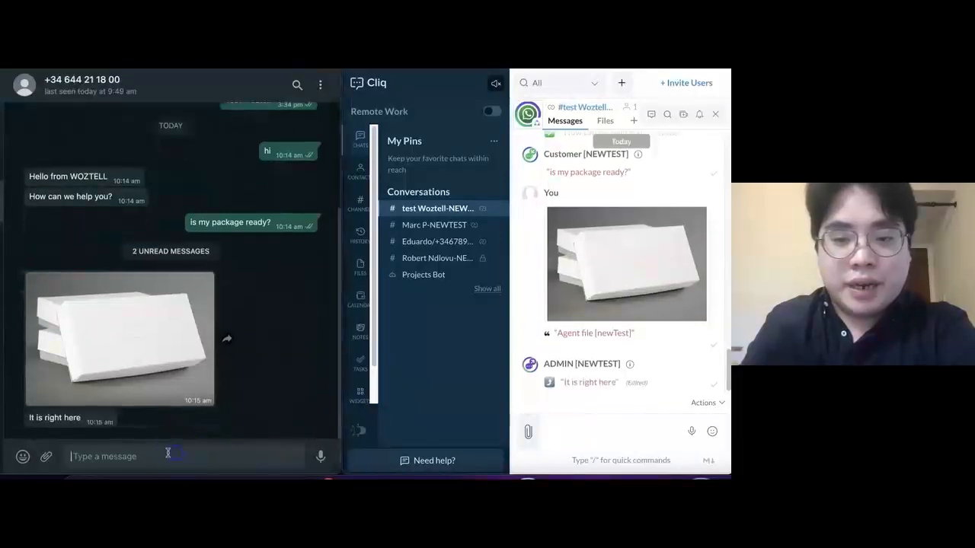
Have the customer ask "when will it arrive?" in WhatsApp so it arrives in Cliq.
type("when will")
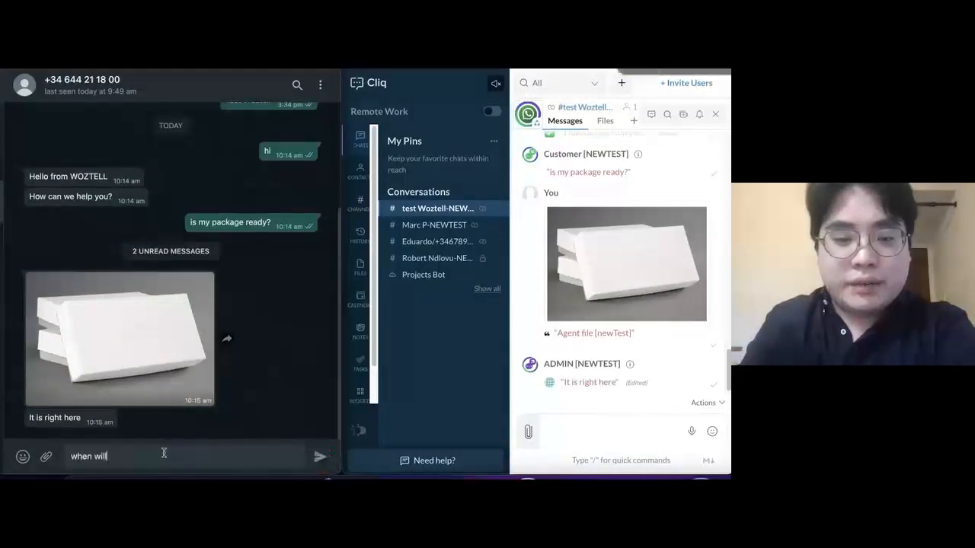
type("it arrive?")
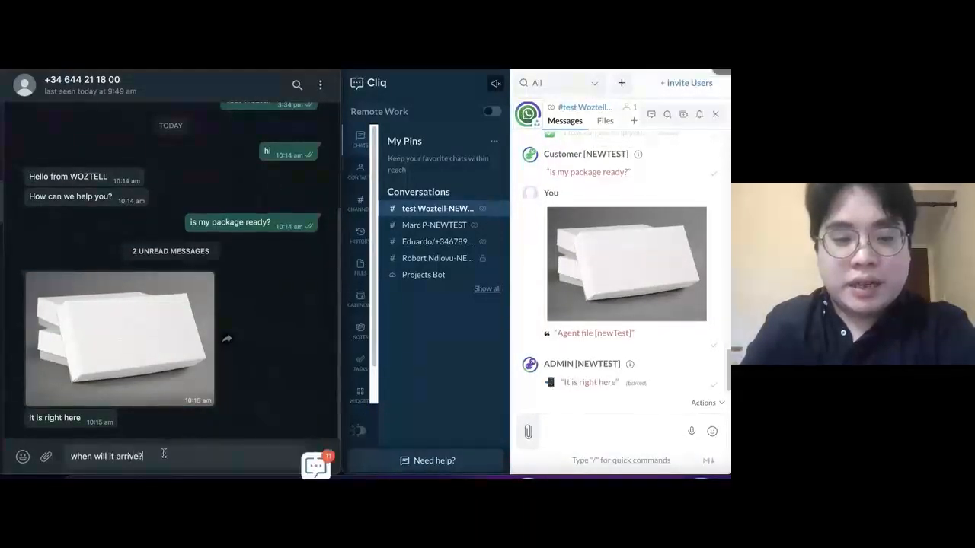
right_click(317, 466)
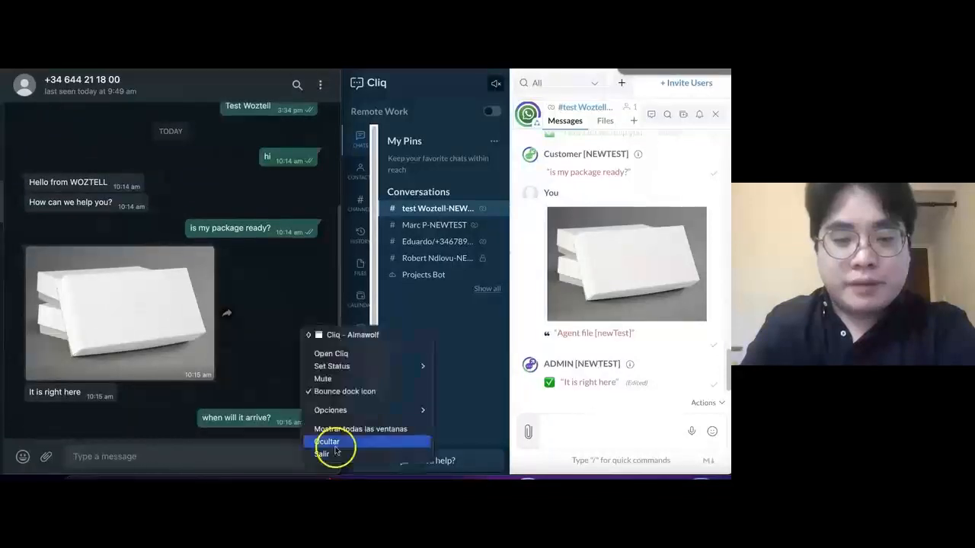
left_click(326, 442)
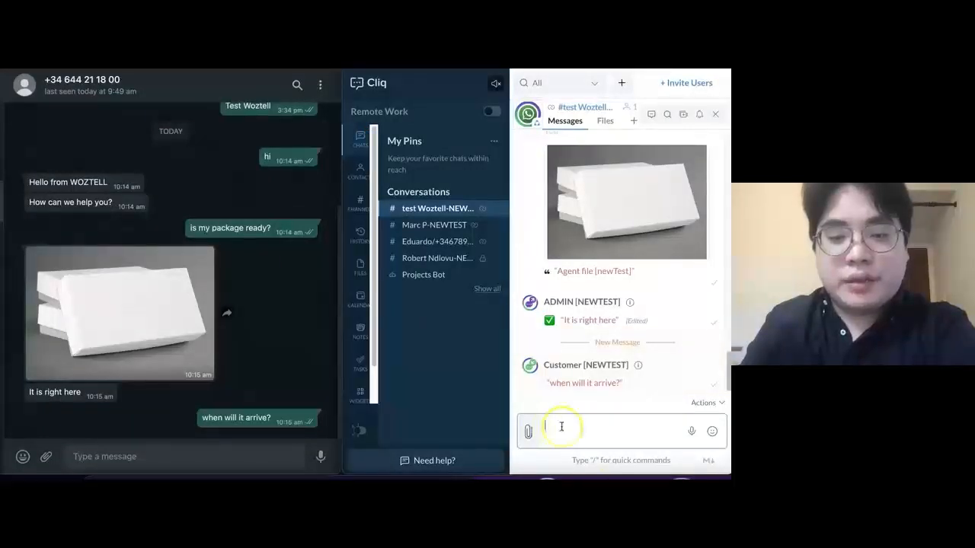
Start the /w-send template form and choose sample_shipping_confirmation from the template list.
type("/w")
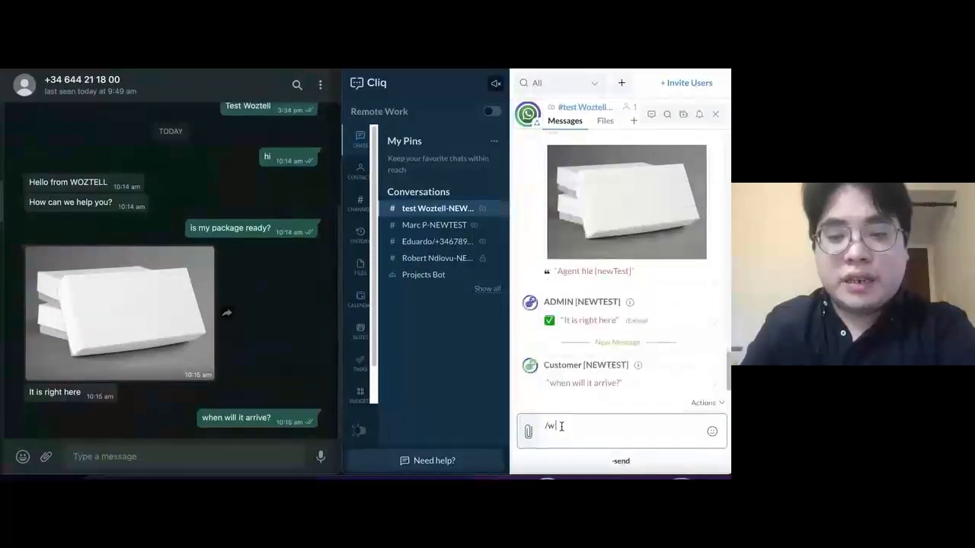
type("-send")
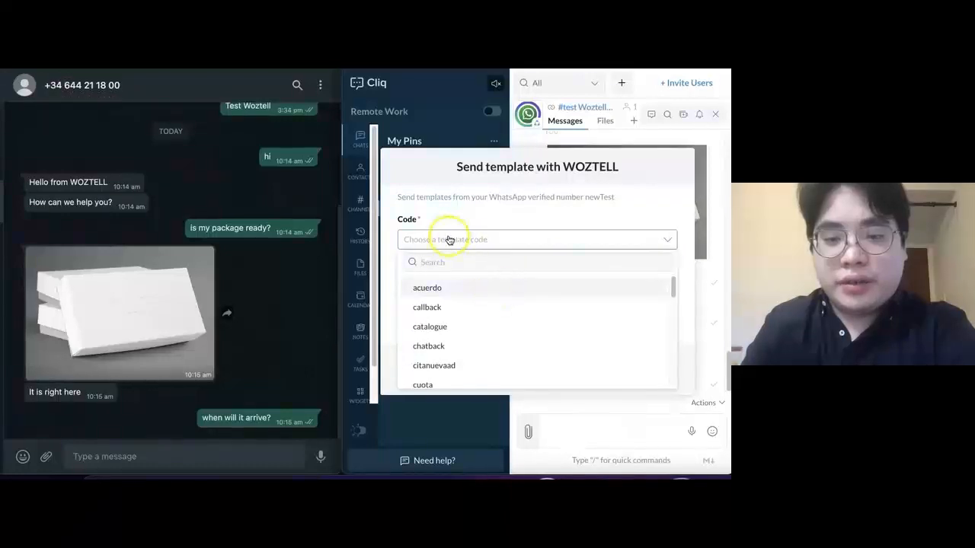
type("sampl")
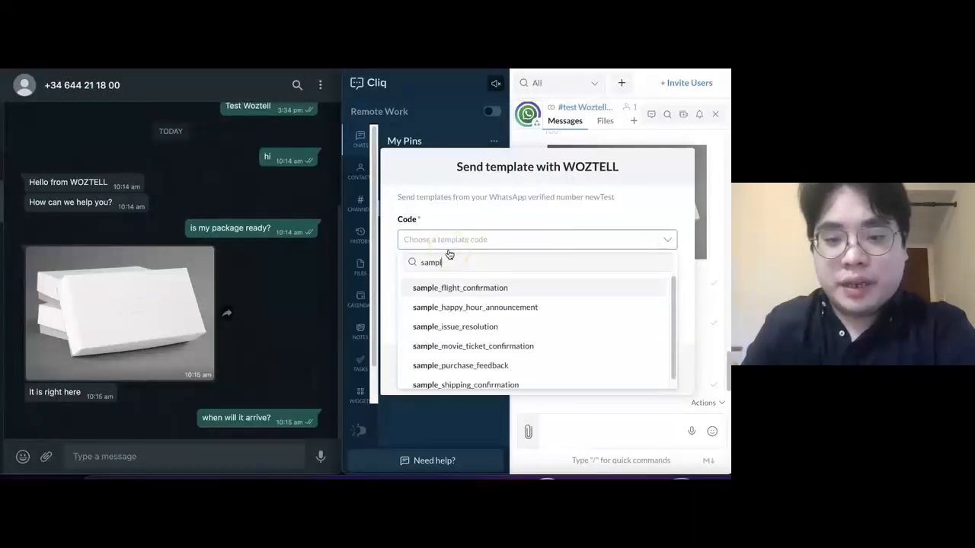
type("e")
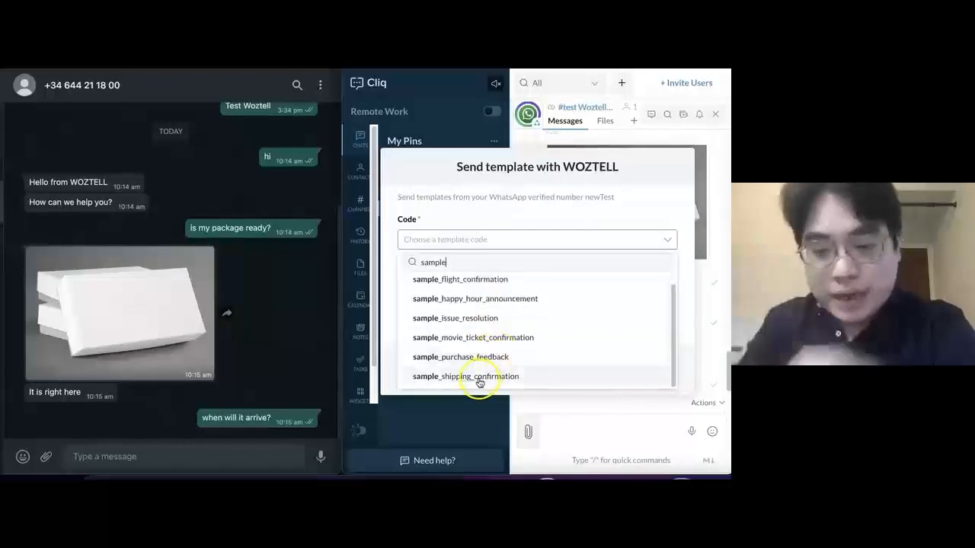
left_click(467, 377)
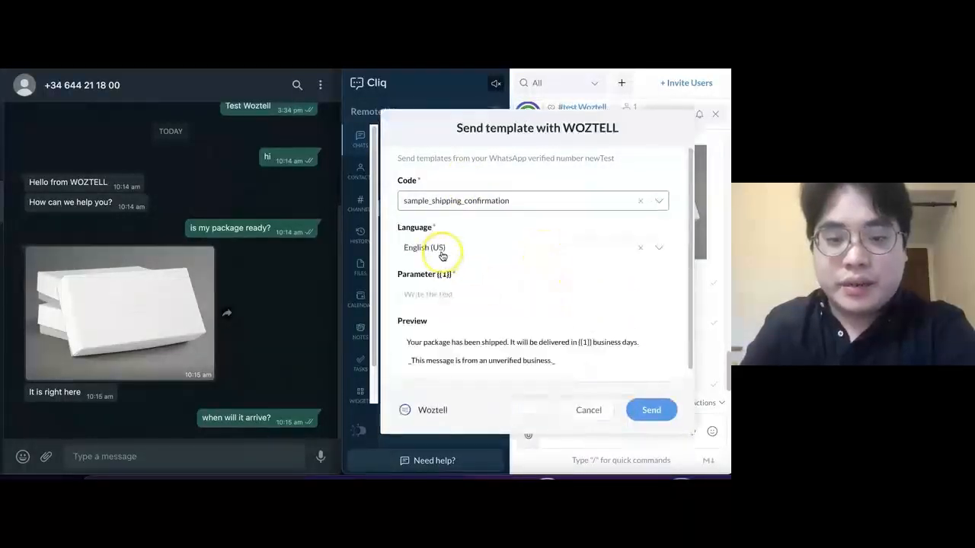
Fill the template parameter with 2 business days and send the shipping confirmation.
type("2")
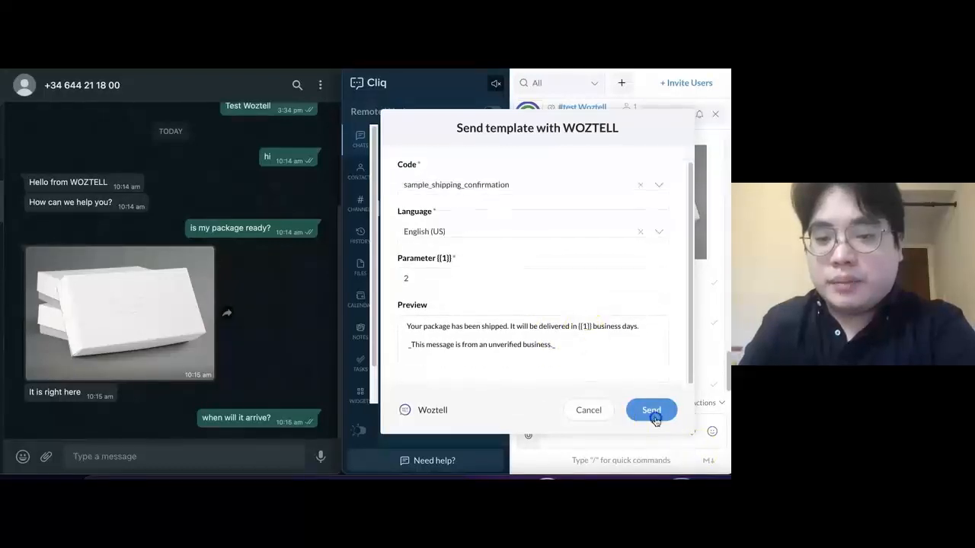
left_click(652, 410)
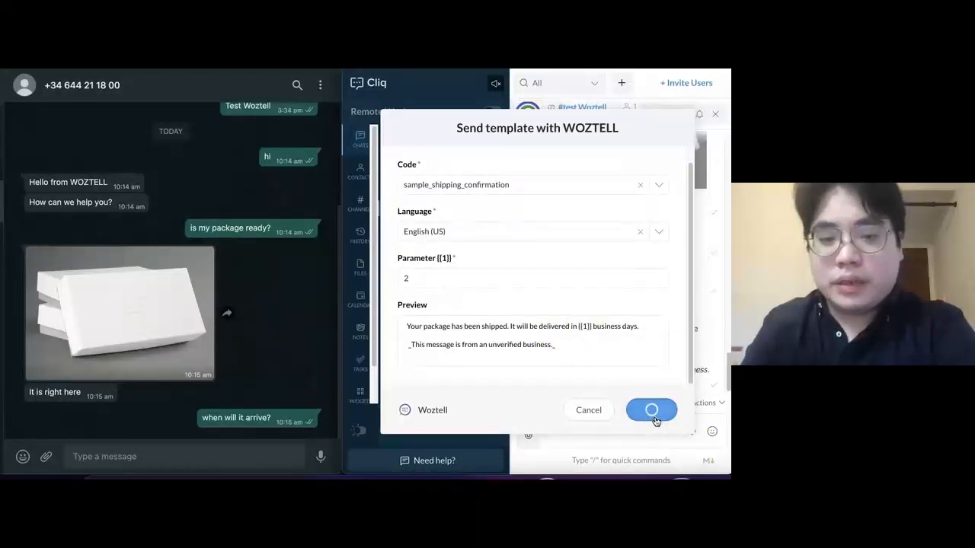
left_click(652, 410)
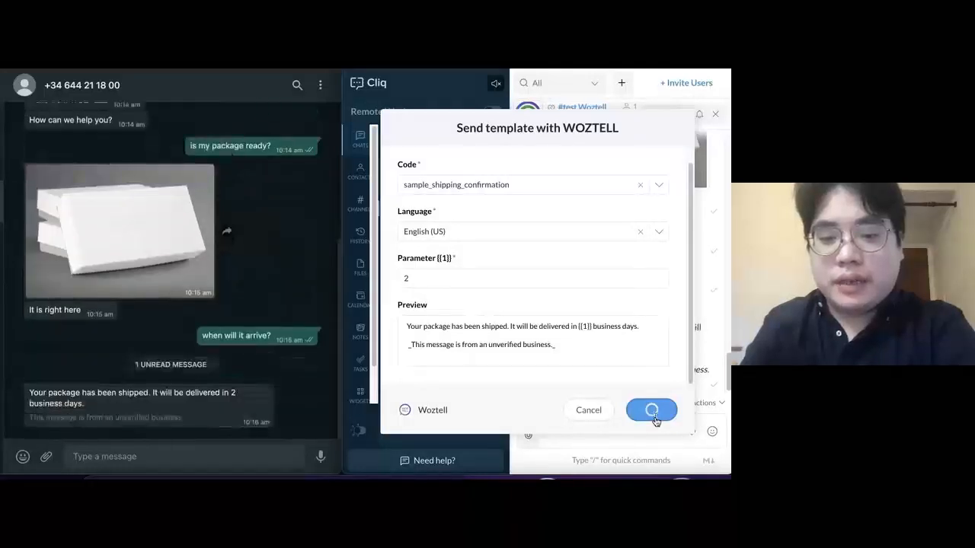
left_click(652, 410)
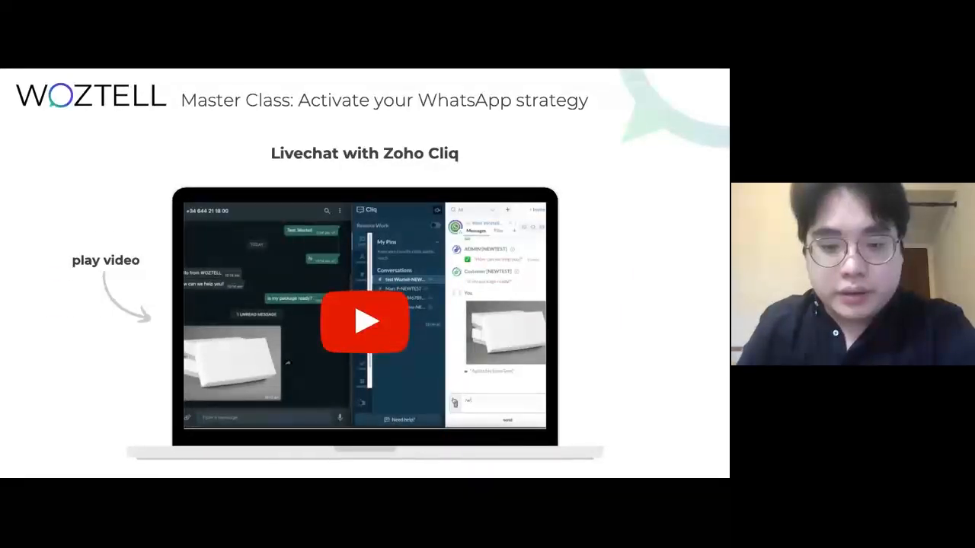
Start the embedded demo video showing the WhatsApp chatbot.
left_click(365, 320)
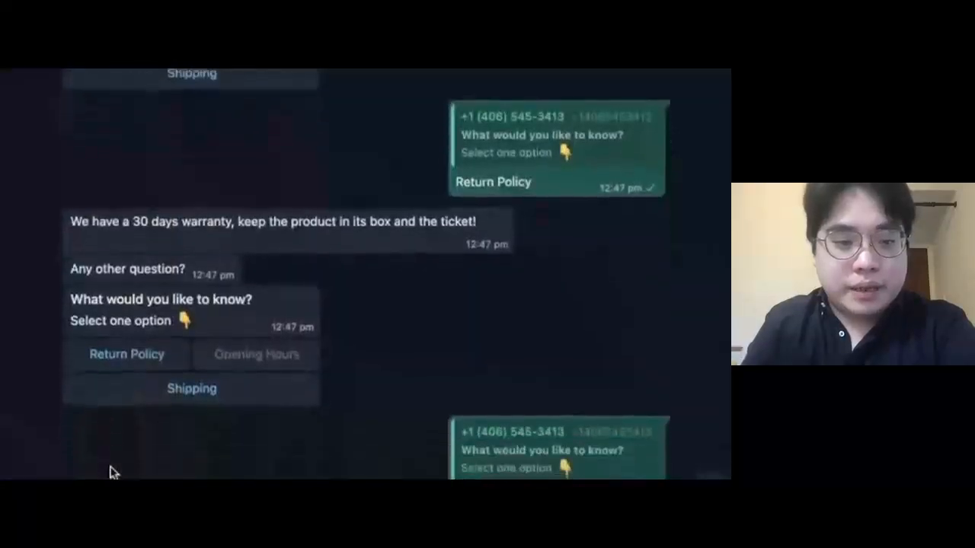
Ask the FAQ bot about Opening Hours and then Shipping via its quick-reply buttons.
left_click(256, 354)
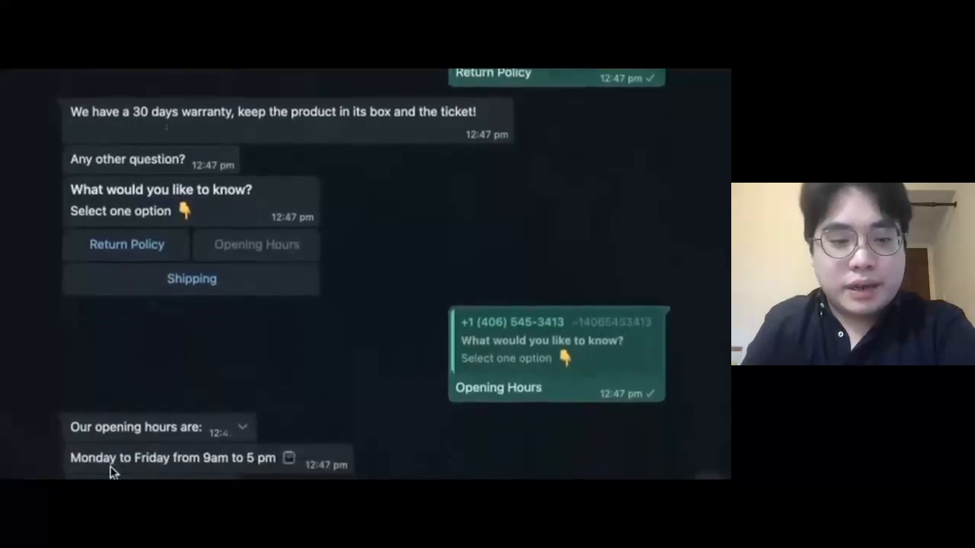
scroll("down", 3)
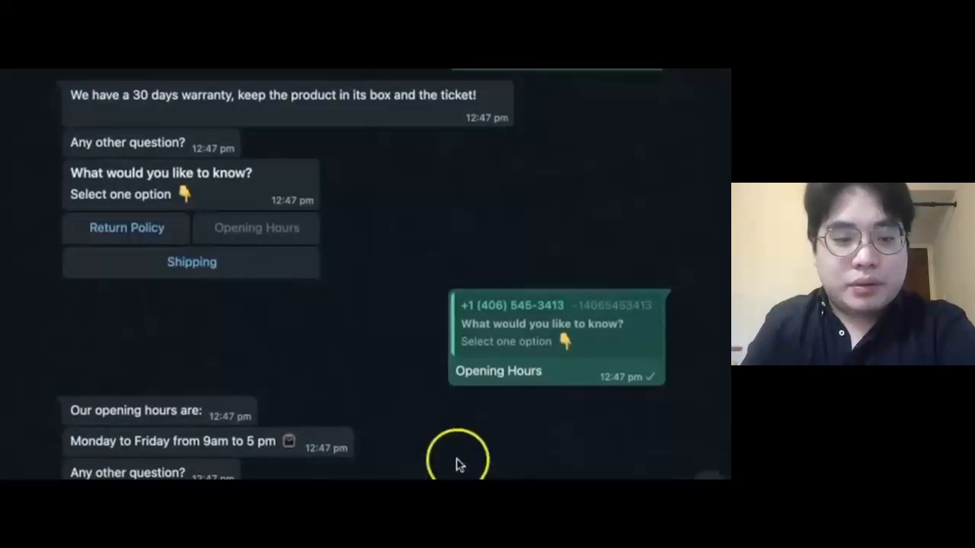
scroll("down", 3)
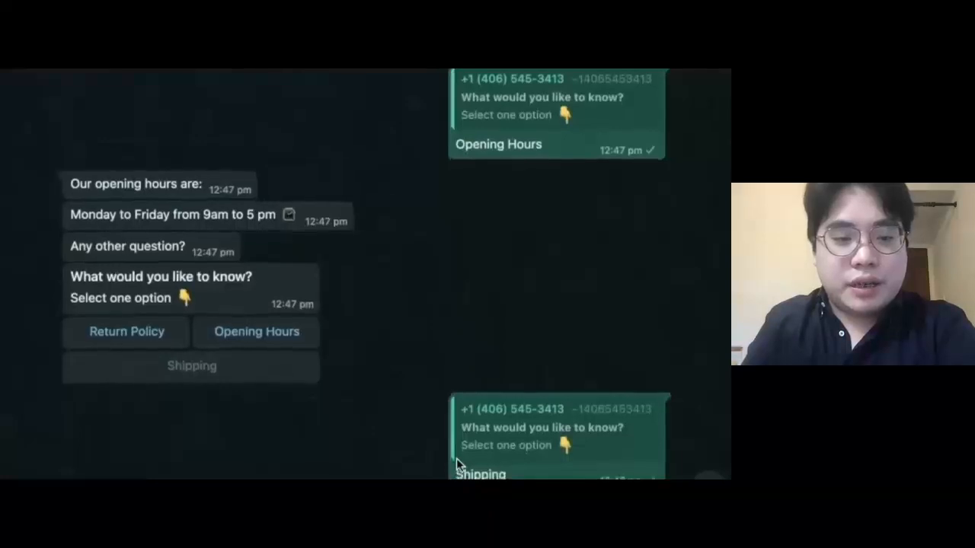
left_click(192, 366)
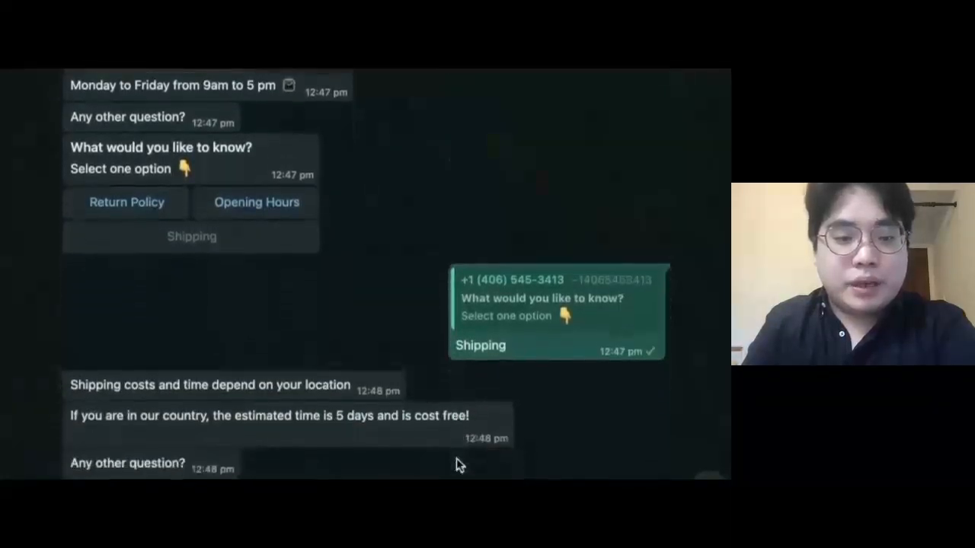
scroll("down", 3)
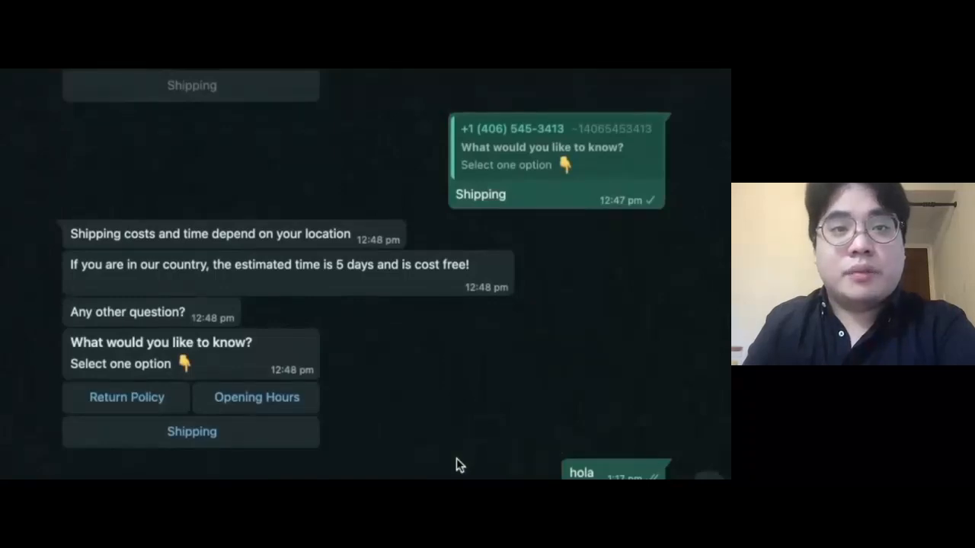
scroll("down", 3)
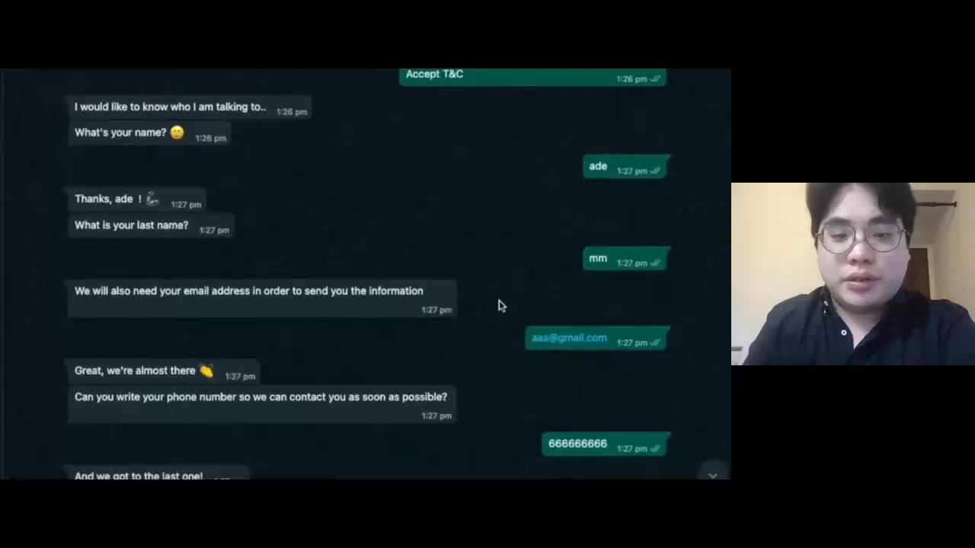
scroll("down", 3)
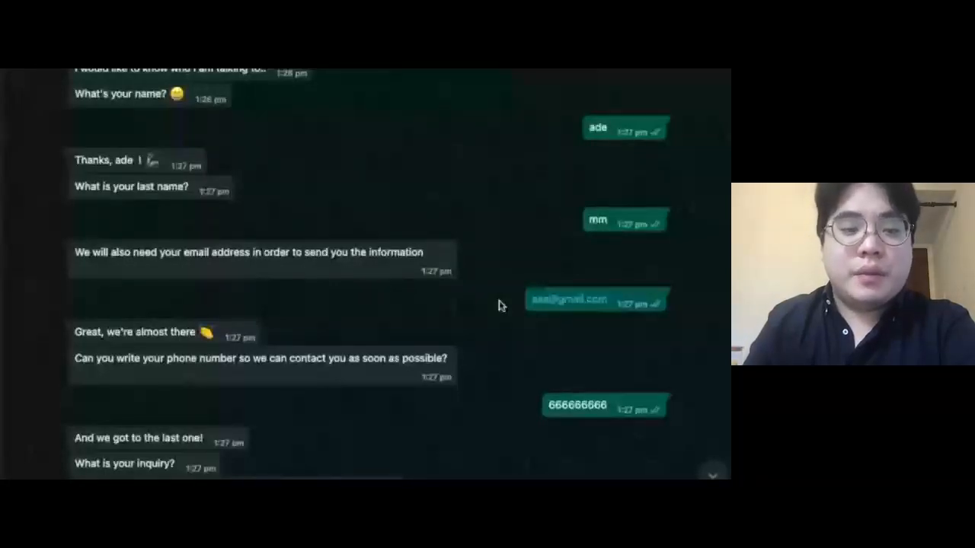
scroll("down", 3)
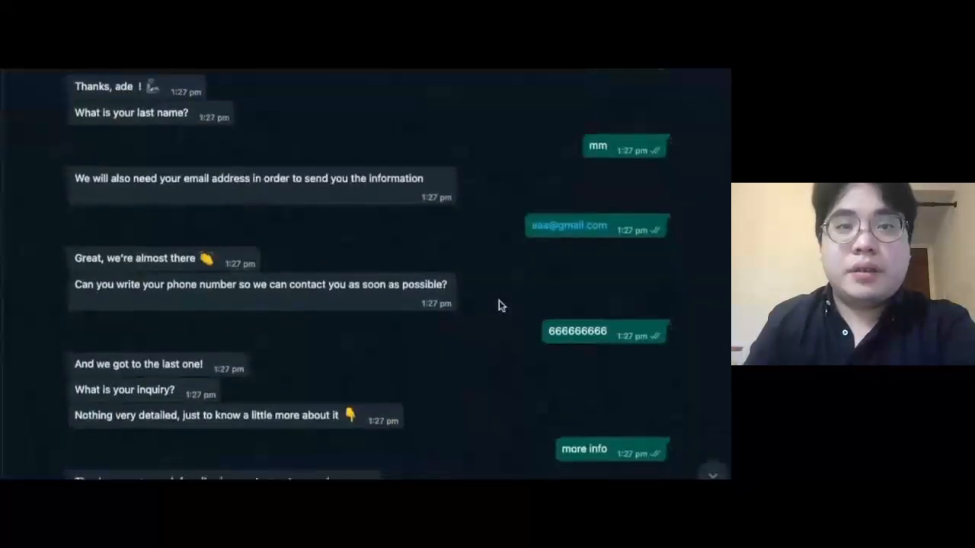
scroll("down", 3)
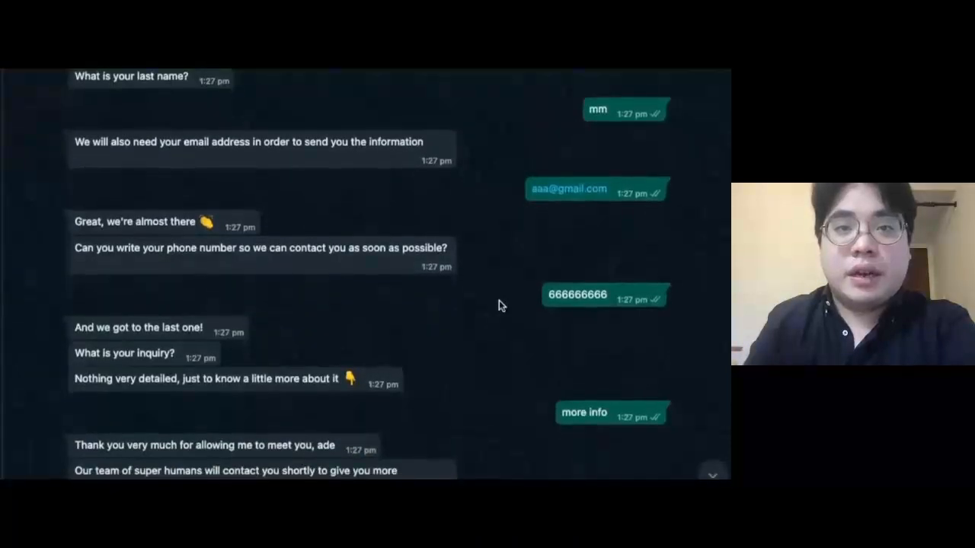